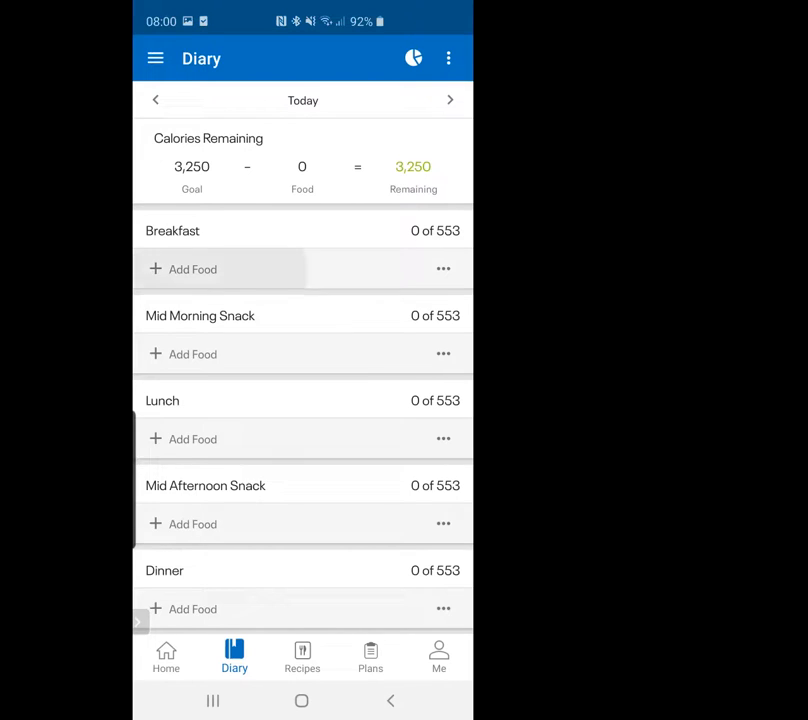
# - Log three large eggs (215 calories) to today's breakfast via the 'eggs' search
pyautogui.click(192, 269)
pyautogui.write('egg')
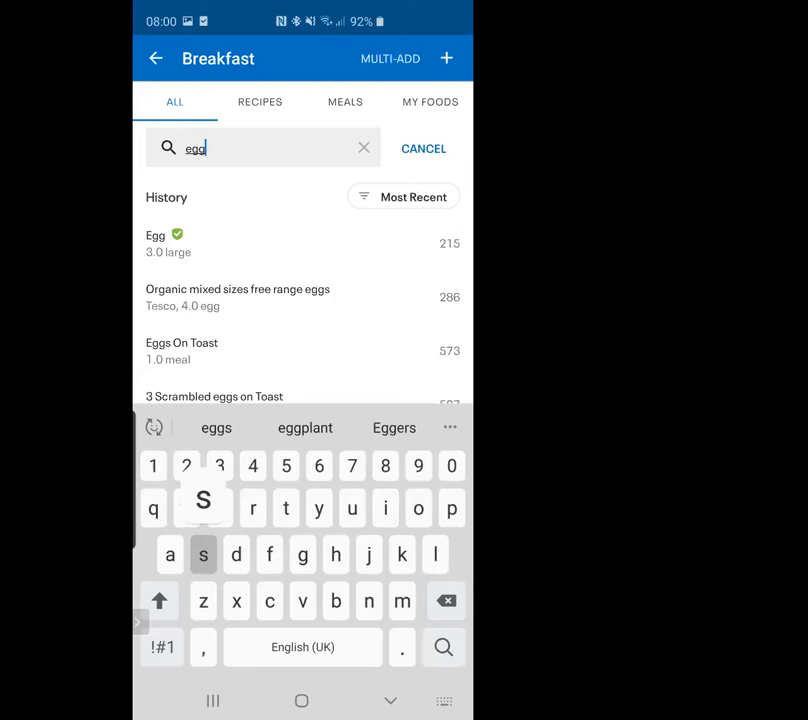
pyautogui.write('s')
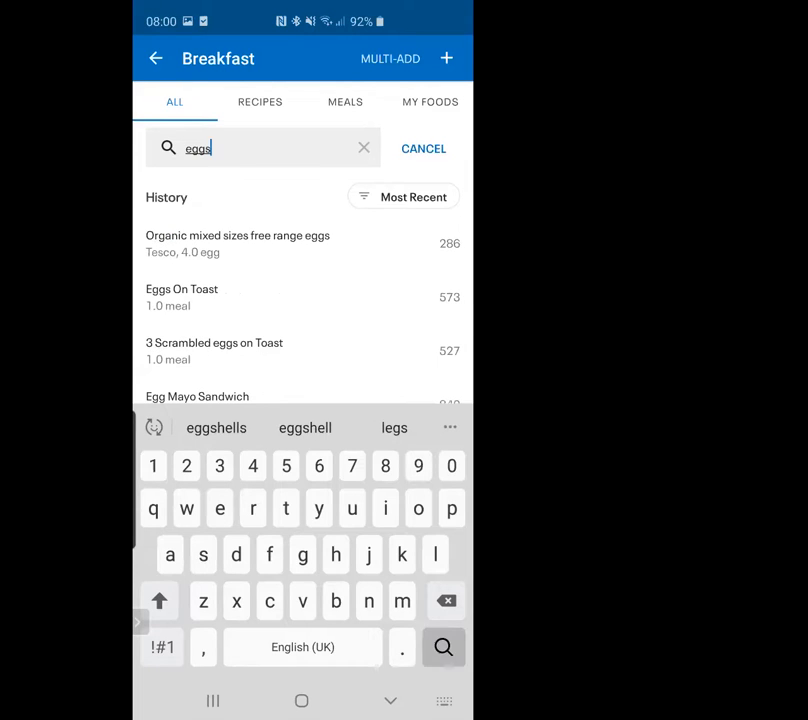
pyautogui.click(443, 647)
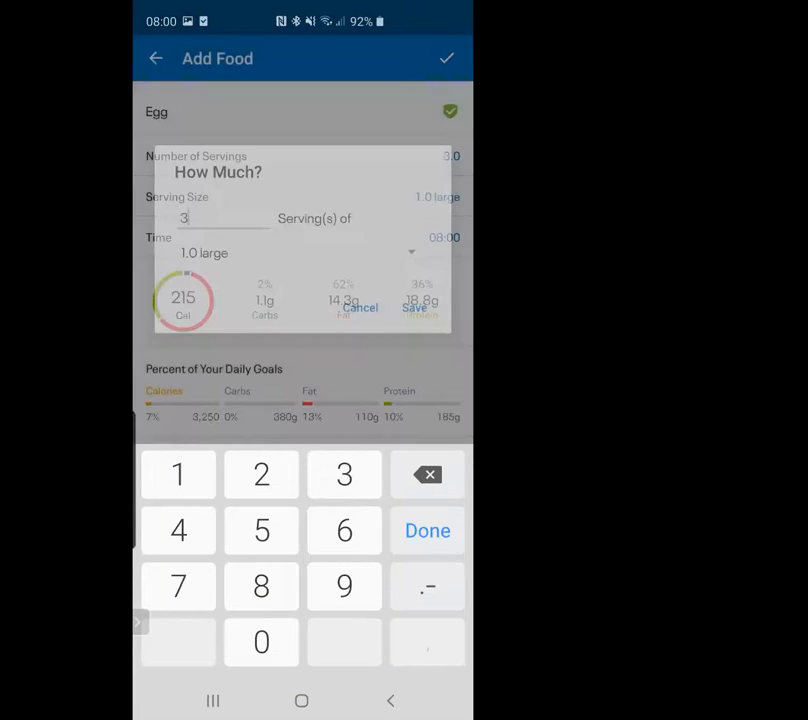
pyautogui.click(414, 307)
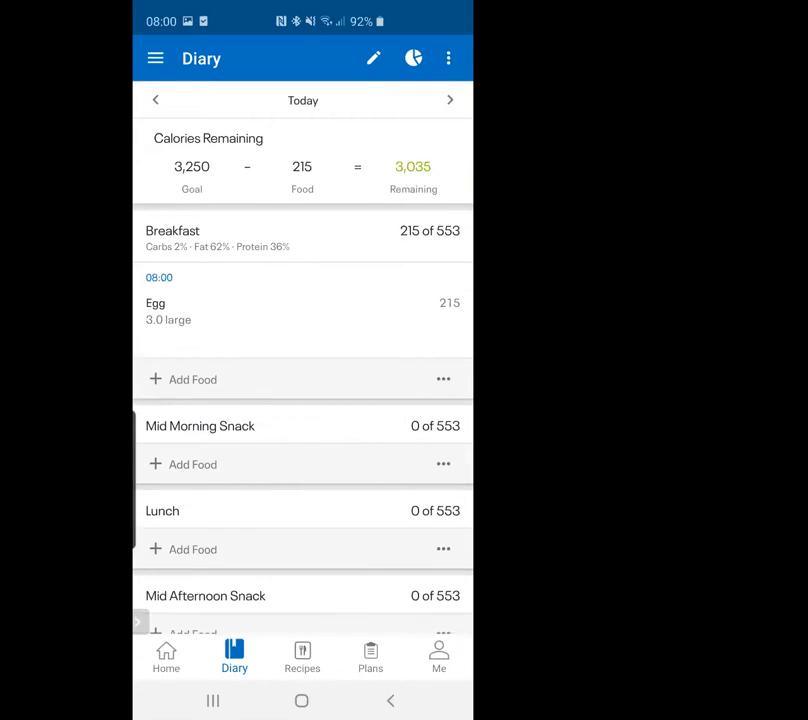
# - Search breakfast foods for 'wholemeal bread tesco'
pyautogui.click(193, 379)
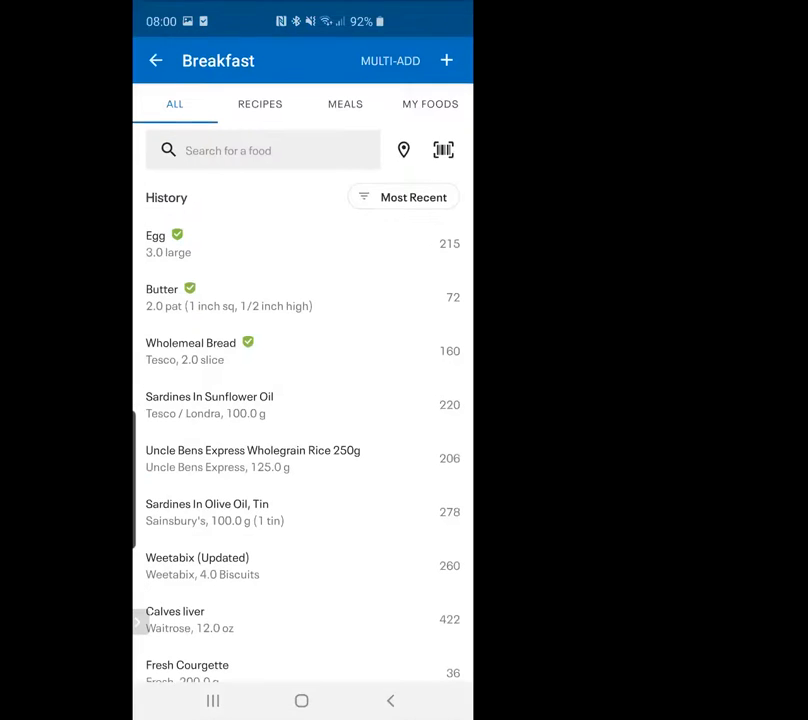
pyautogui.write('whole')
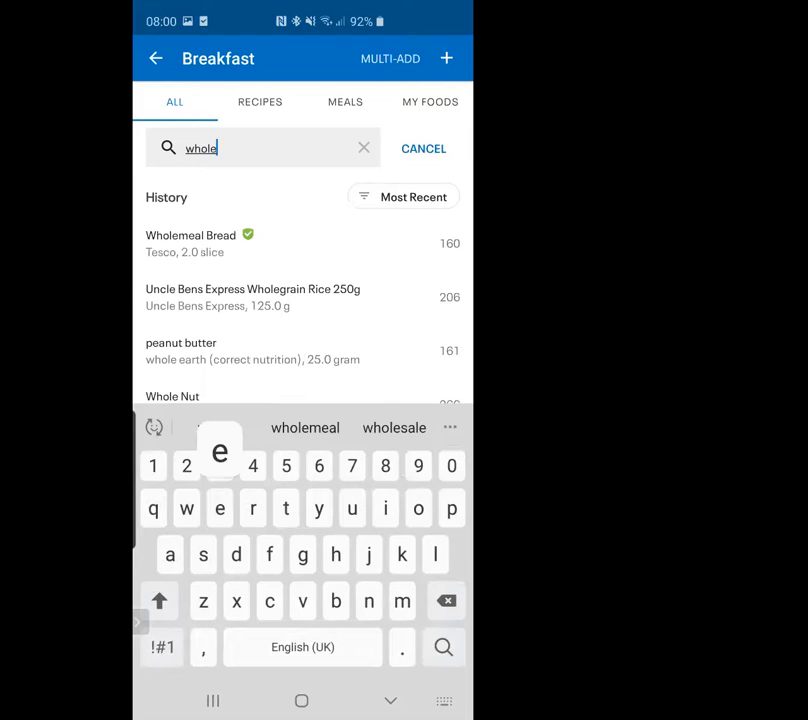
pyautogui.write('m')
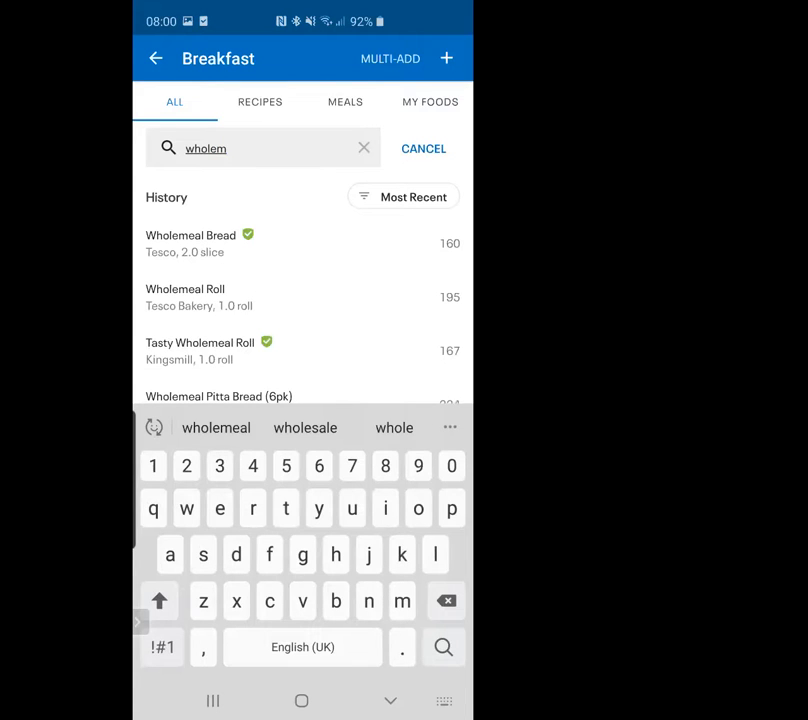
pyautogui.click(216, 427)
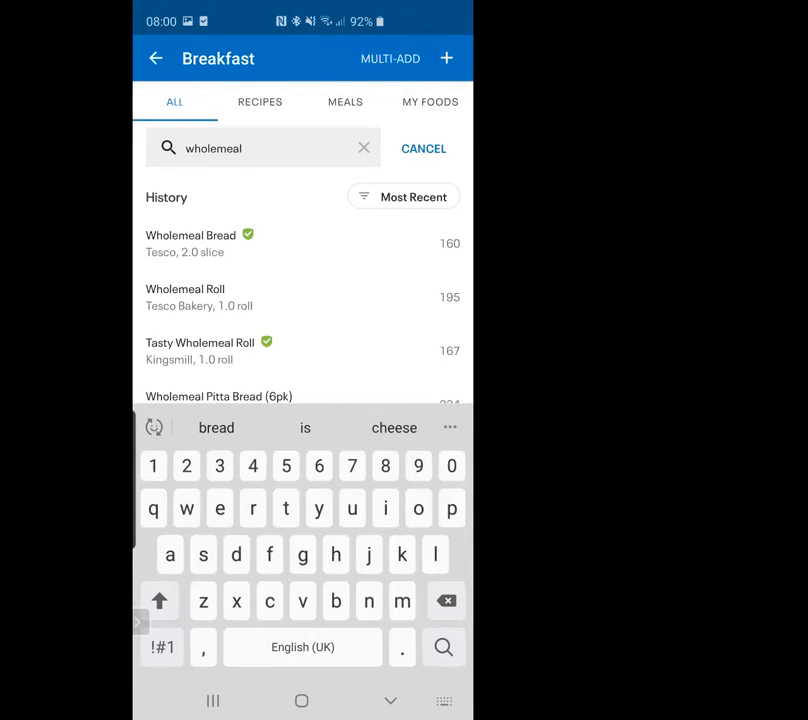
pyautogui.write('brea')
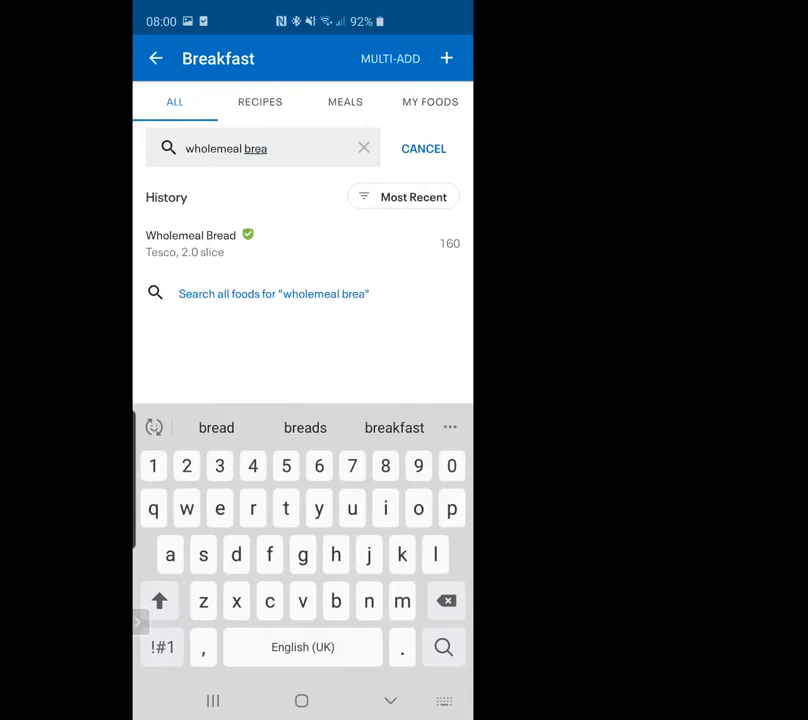
pyautogui.write('d')
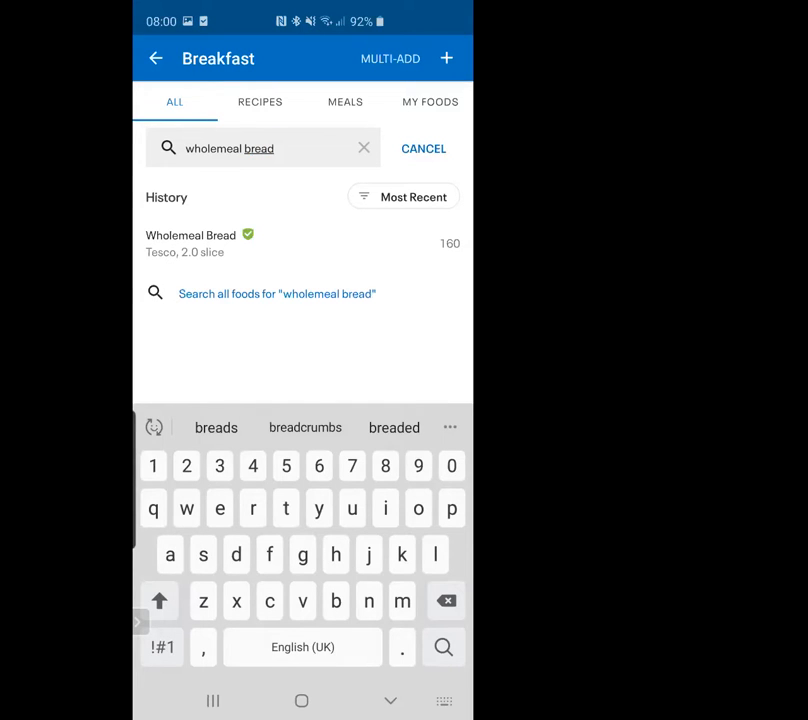
pyautogui.write('te')
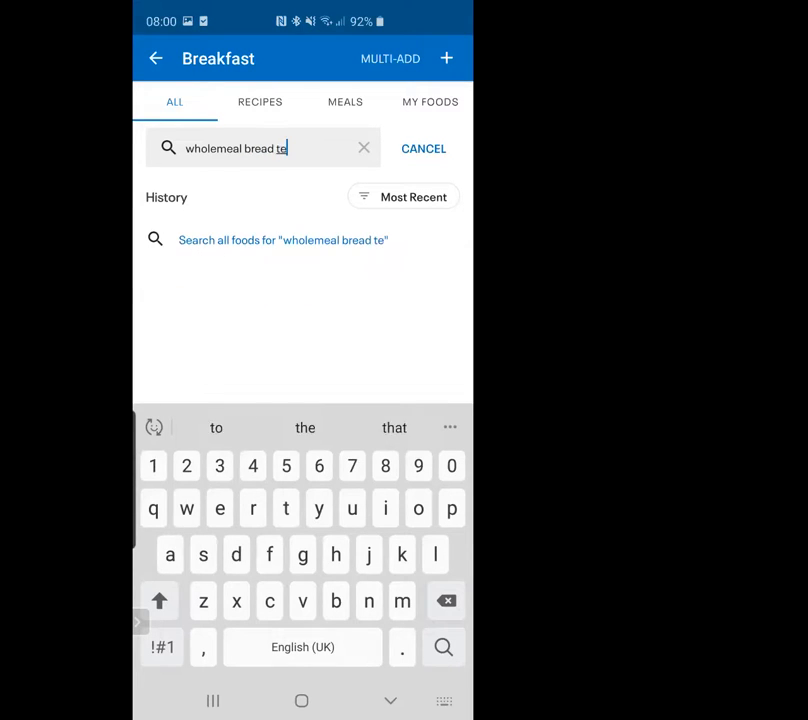
pyautogui.write('sco')
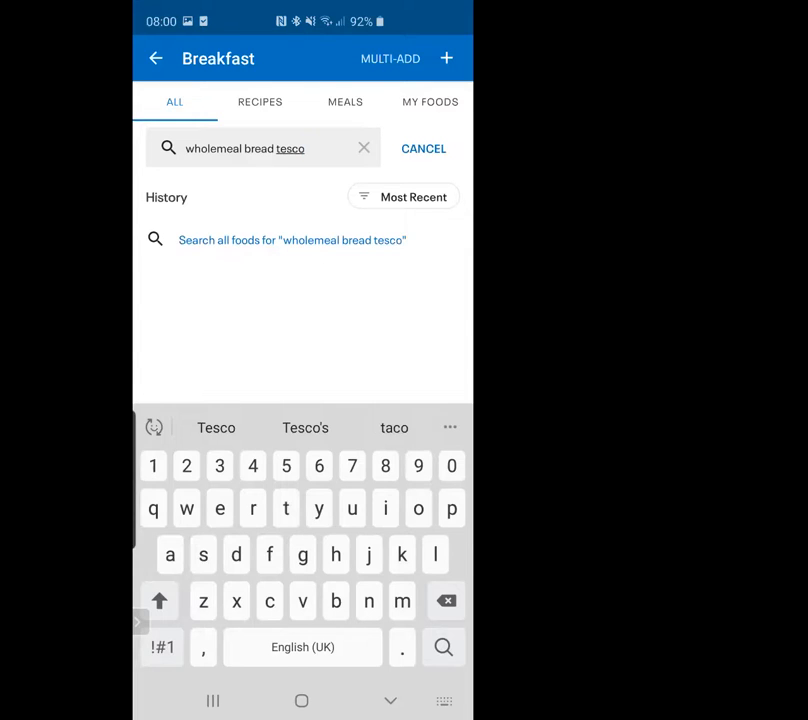
pyautogui.click(443, 647)
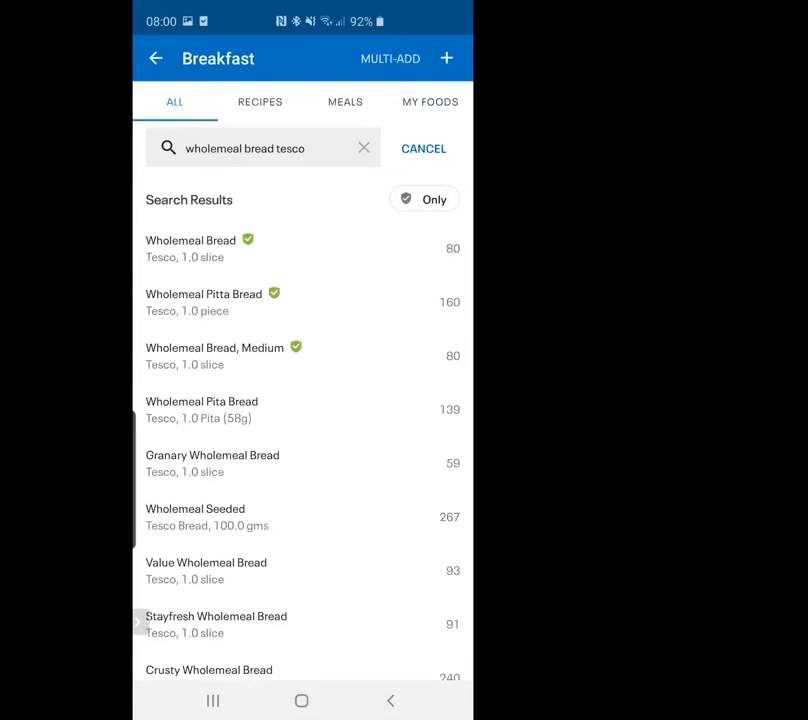
# - Select Tesco Wholemeal Bread (one slice) and set servings to 2, giving 160 calories
pyautogui.click(300, 248)
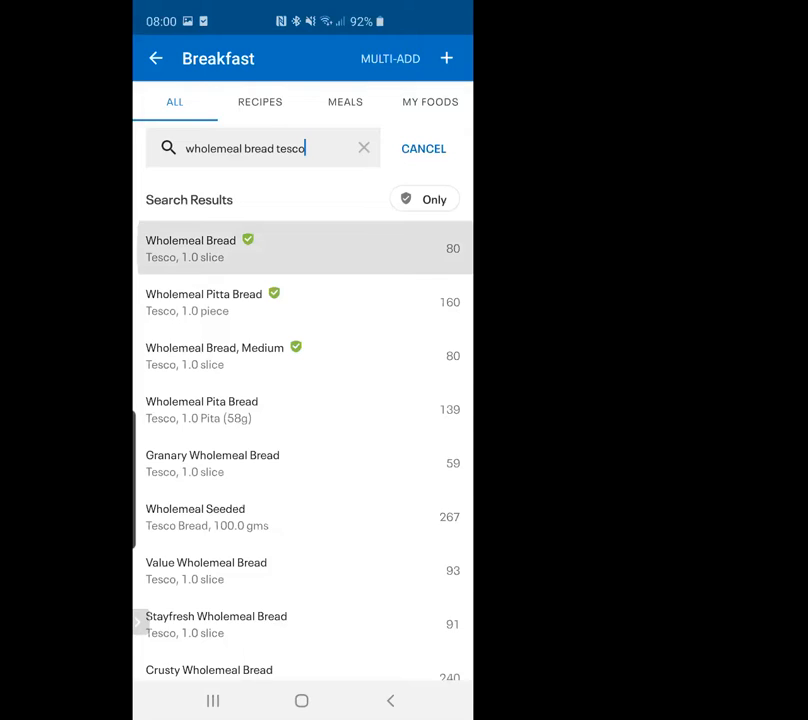
pyautogui.click(300, 248)
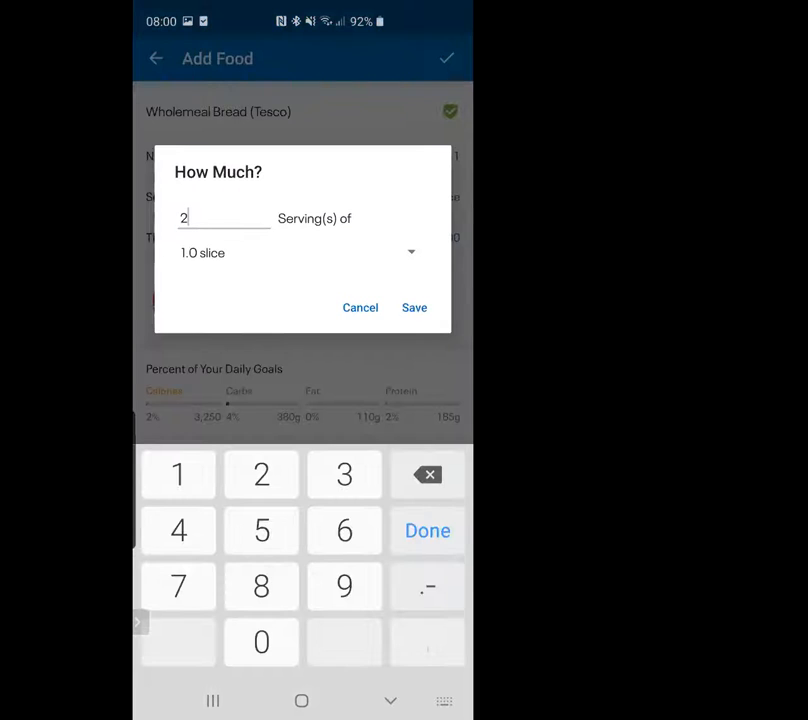
pyautogui.click(414, 307)
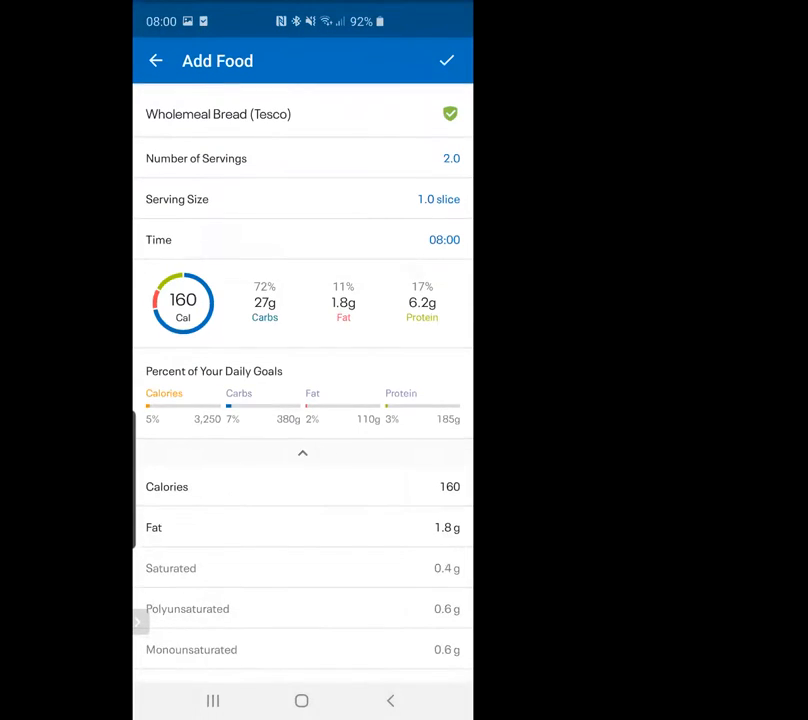
# - Add the bread, then add one tablespoon of Butter Unsalted, bringing breakfast to 475 calories
pyautogui.click(446, 60)
pyautogui.write('bu')
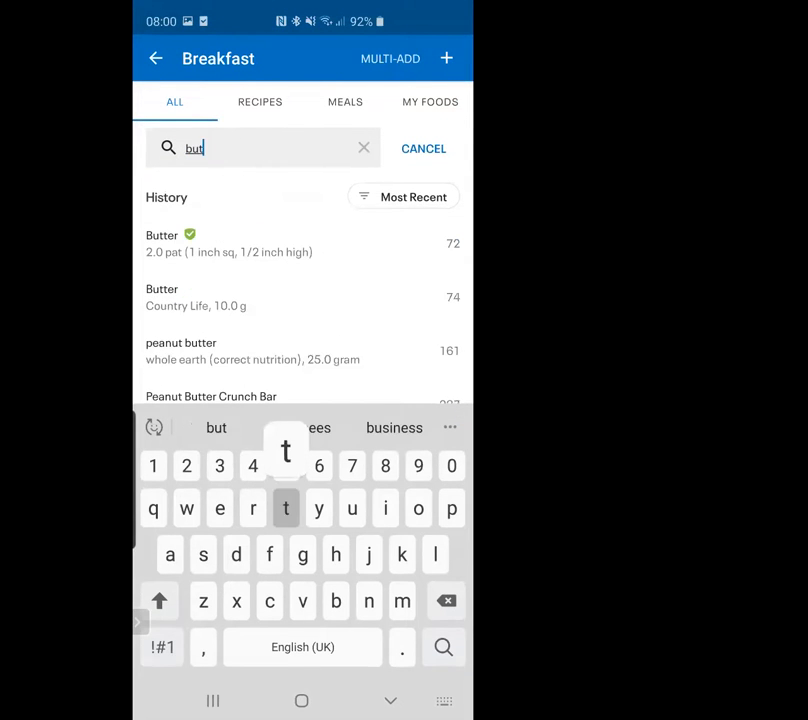
pyautogui.write('ter')
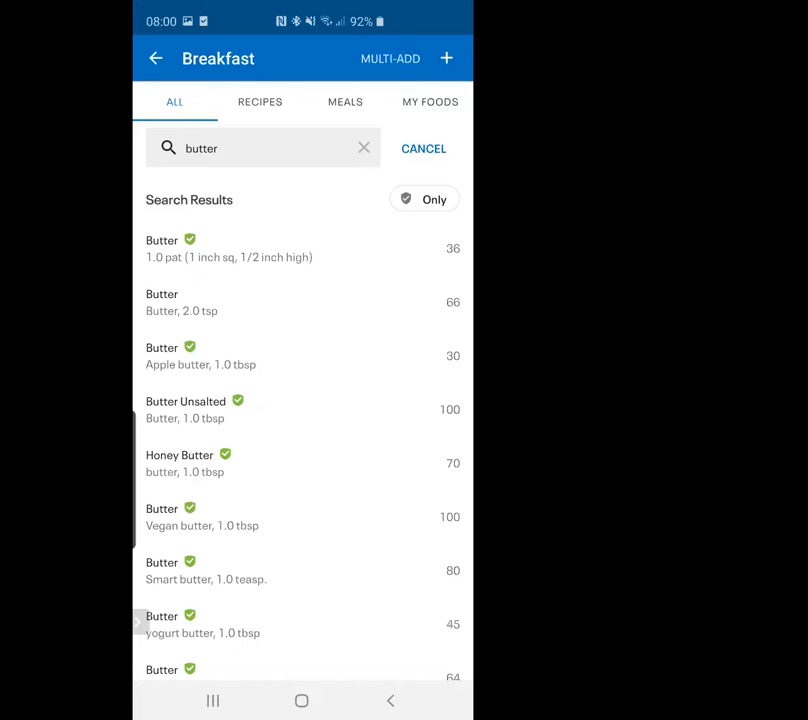
pyautogui.click(300, 409)
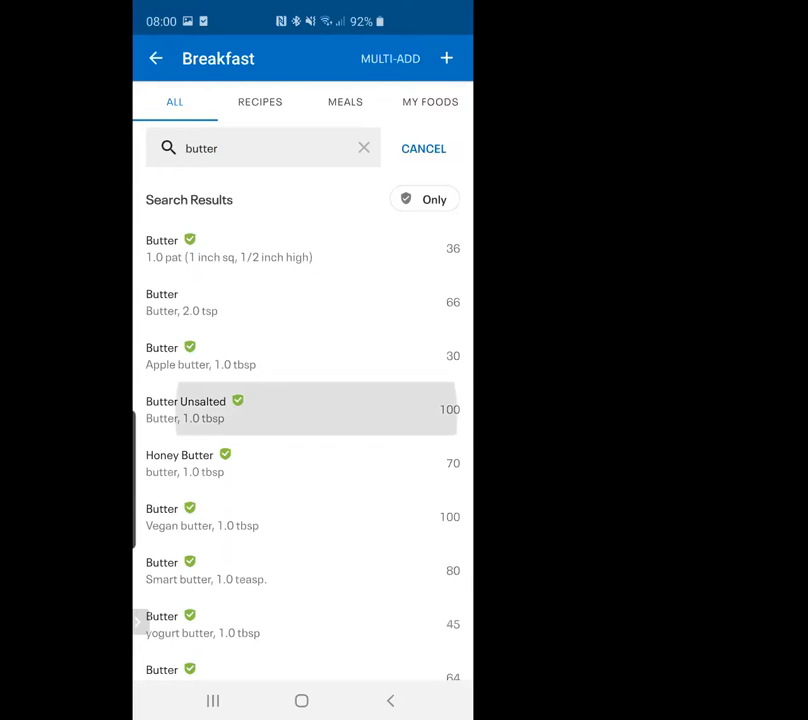
pyautogui.click(300, 409)
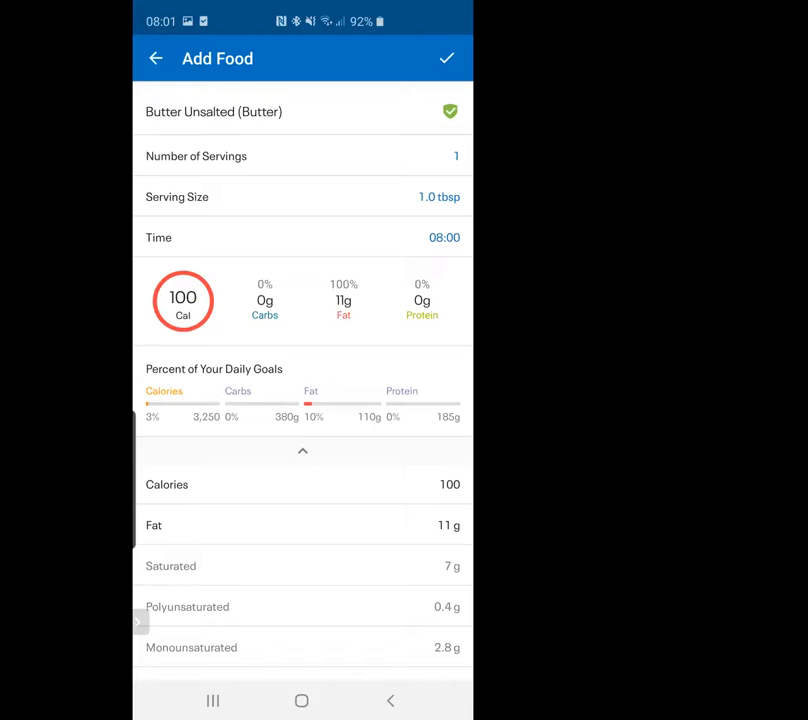
pyautogui.click(446, 58)
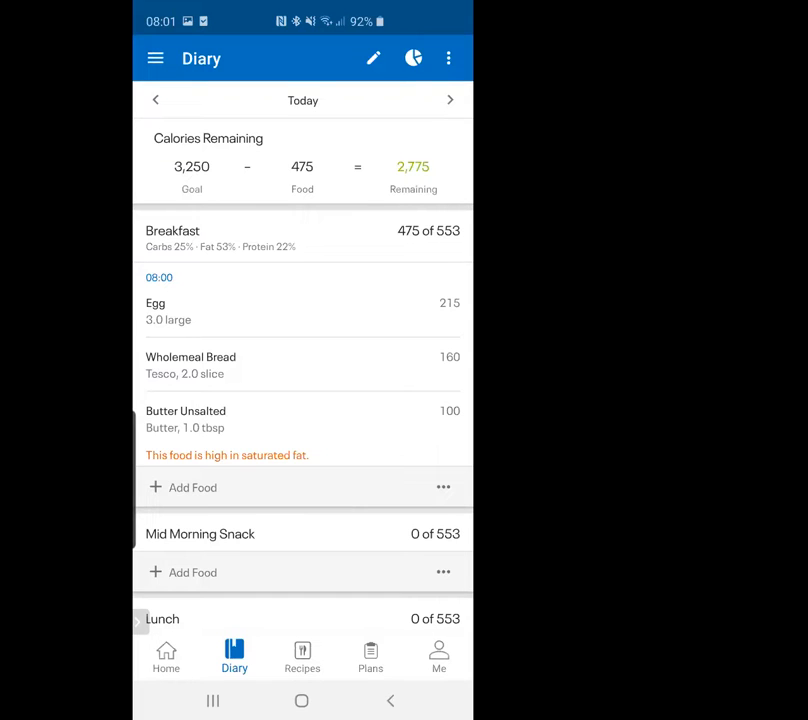
# - Select all of today's breakfast items and choose Save Meal from the actions menu
pyautogui.click(447, 58)
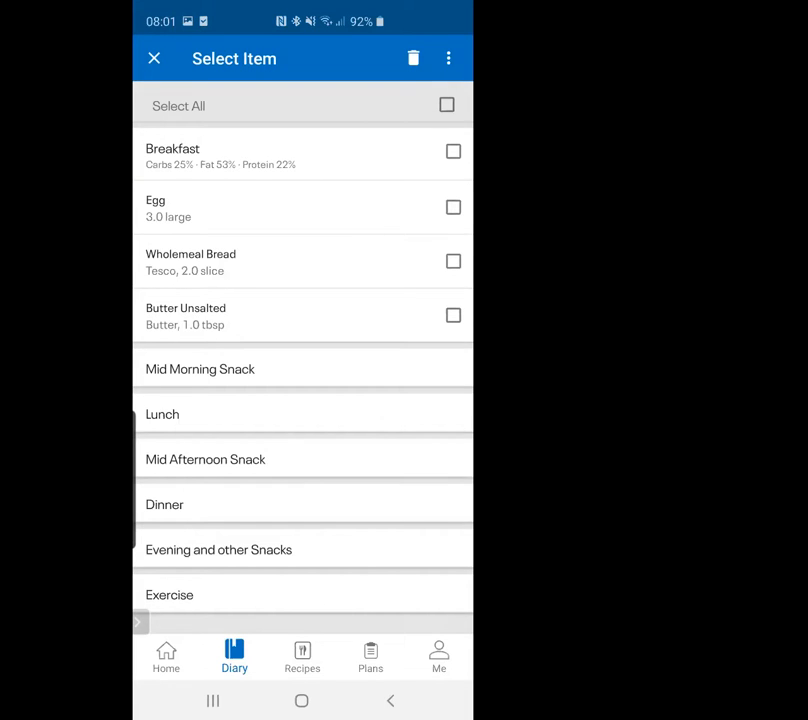
pyautogui.click(446, 105)
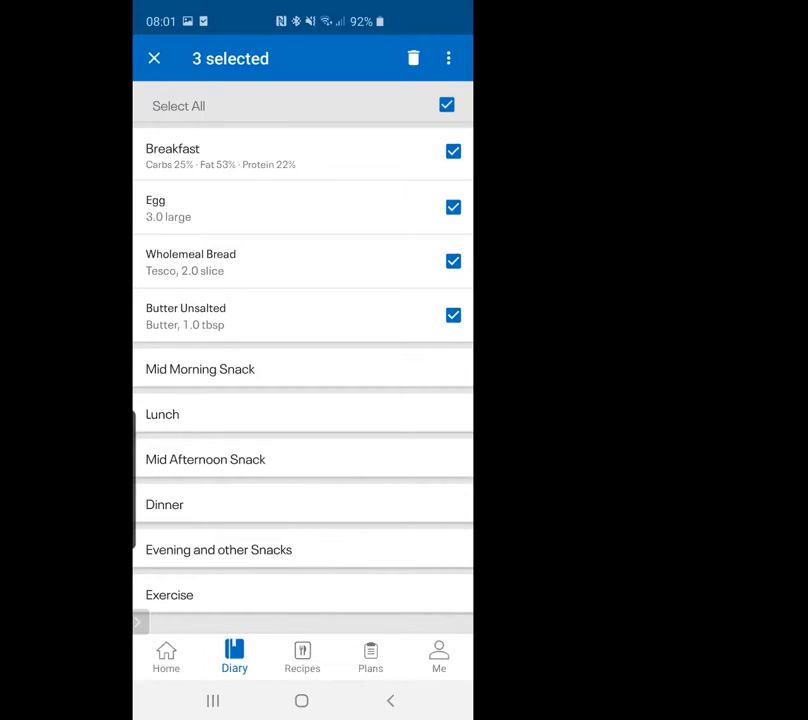
pyautogui.click(448, 58)
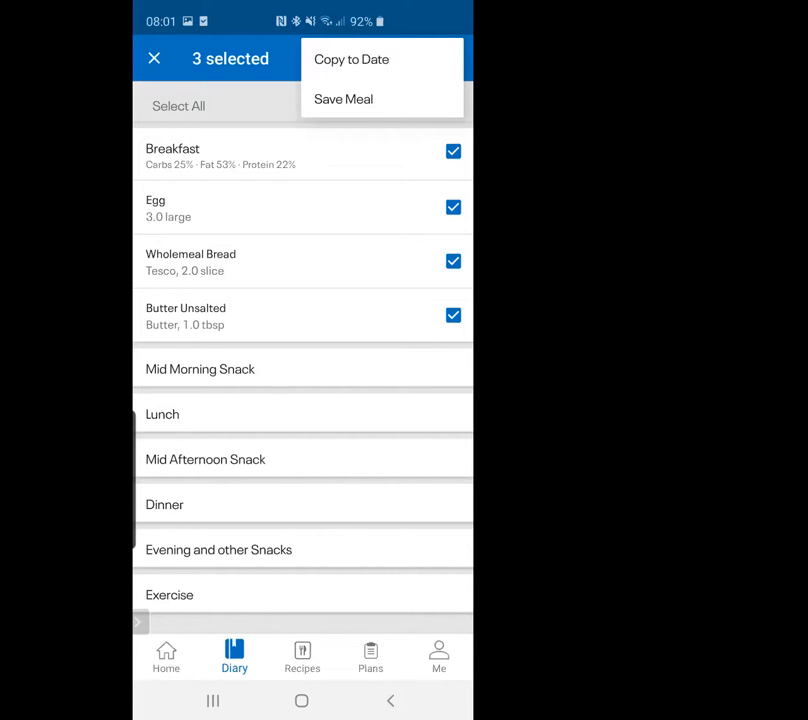
pyautogui.click(343, 98)
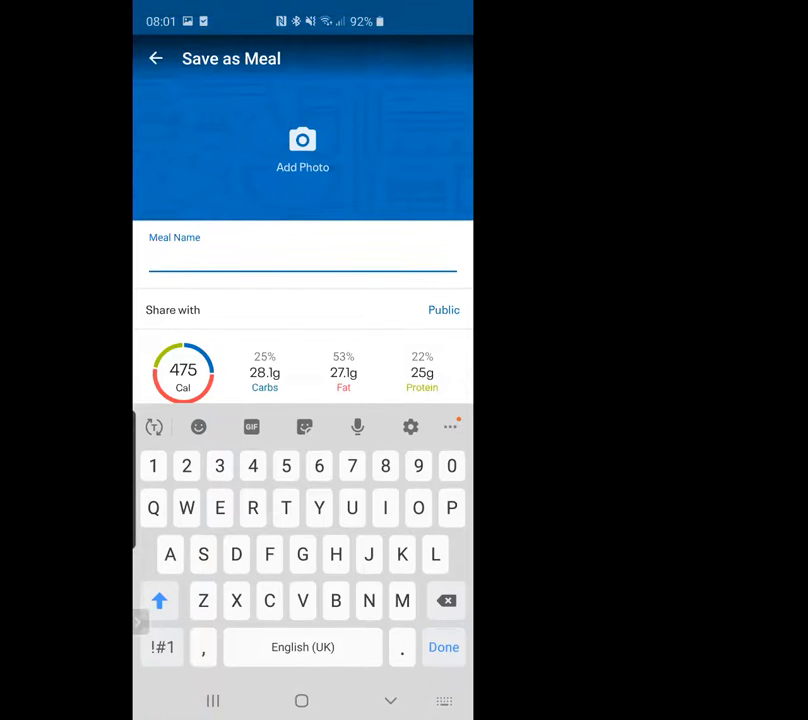
# - Name the meal '3 Eggs Of Toast' and save it
pyautogui.write('3')
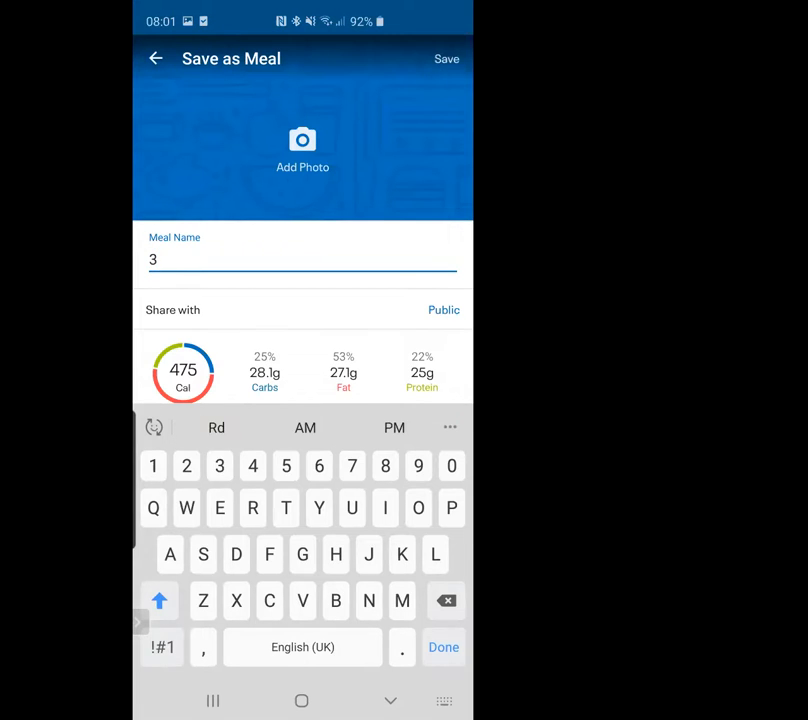
pyautogui.write('Eggs Of Toast')
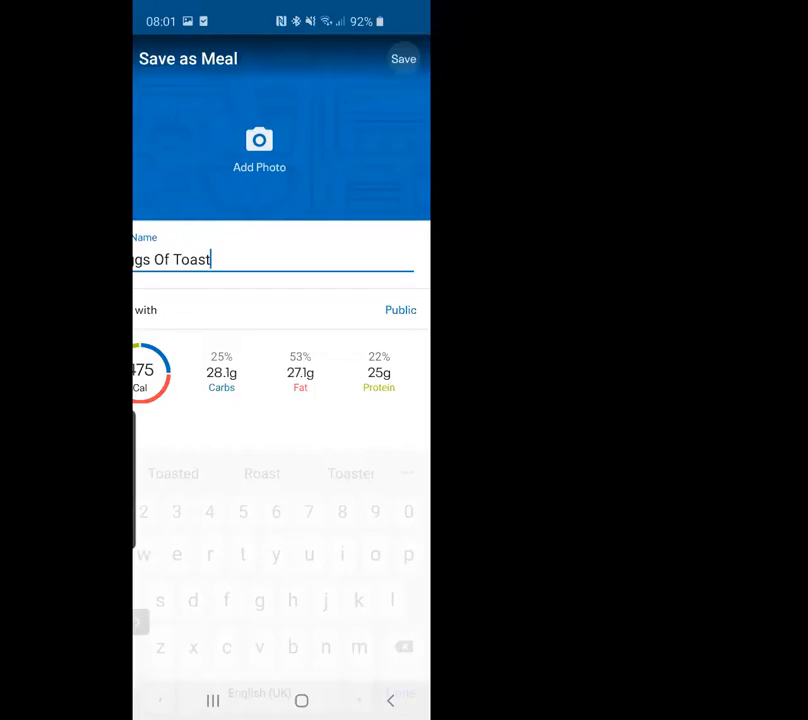
pyautogui.click(403, 58)
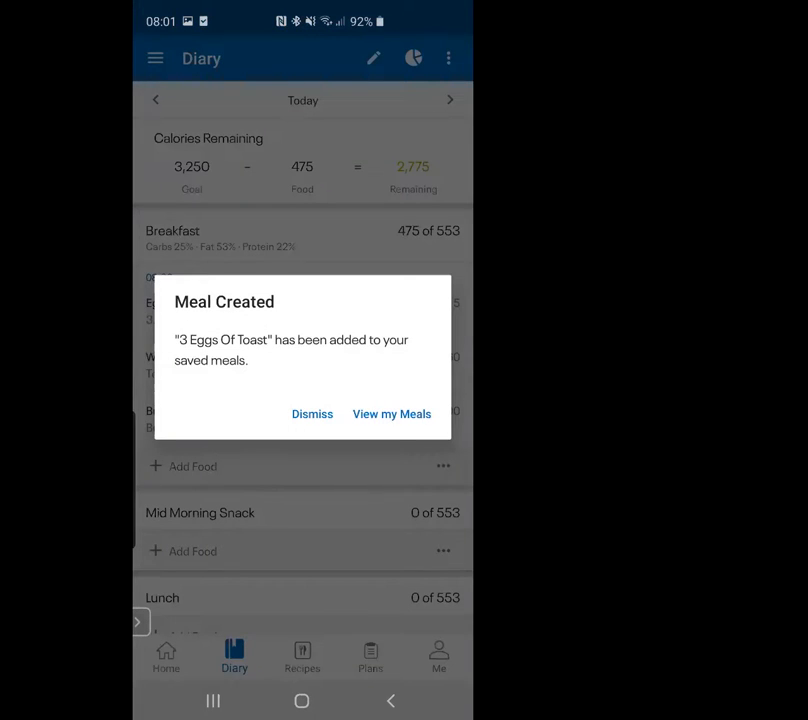
# - View the saved Meals list showing 3 Eggs Of Toast, then return to today's diary
pyautogui.click(391, 413)
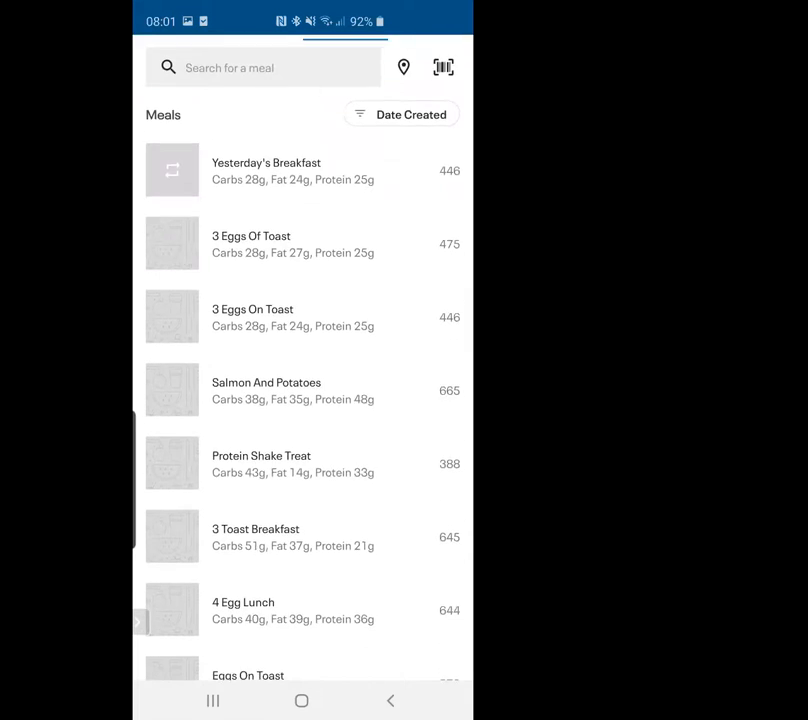
pyautogui.scroll(-3)
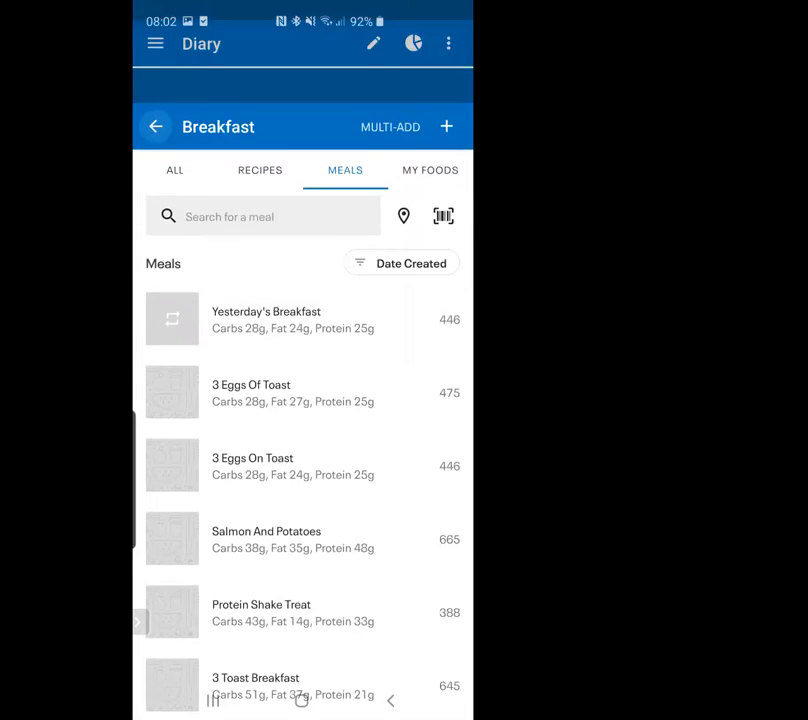
pyautogui.click(156, 126)
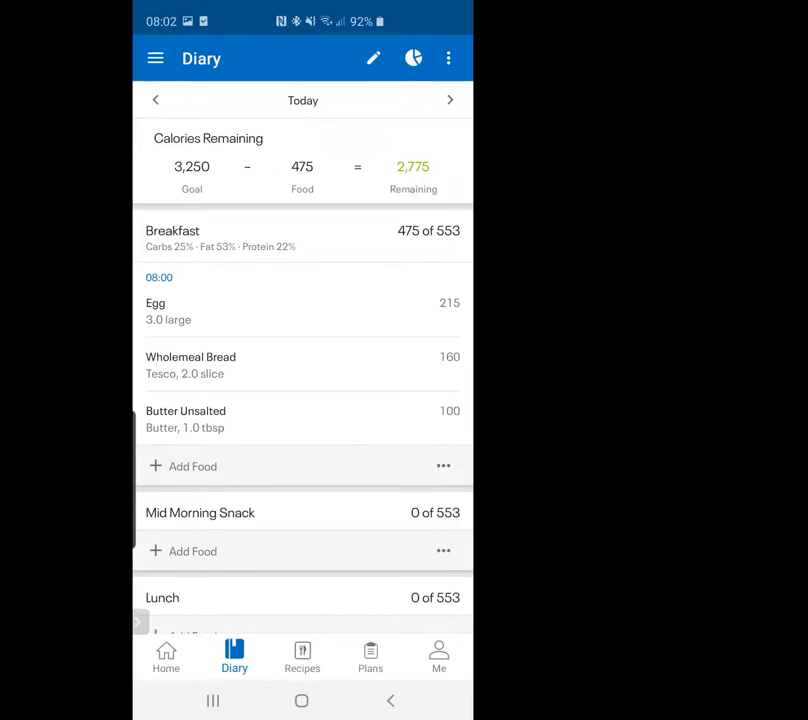
# - Add the saved 3 Eggs On Toast meal to tomorrow's breakfast, totalling 447 calories
pyautogui.click(449, 99)
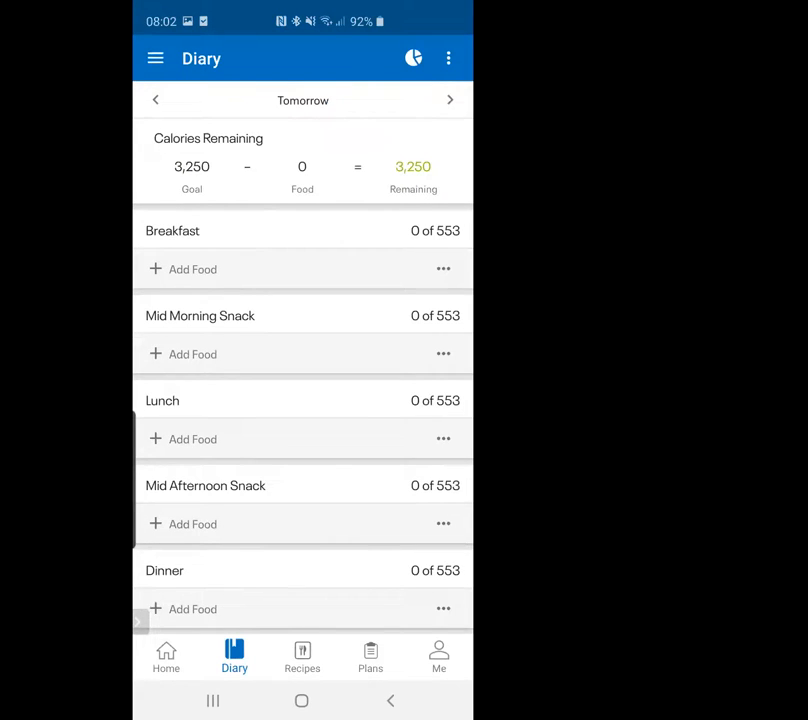
pyautogui.click(193, 269)
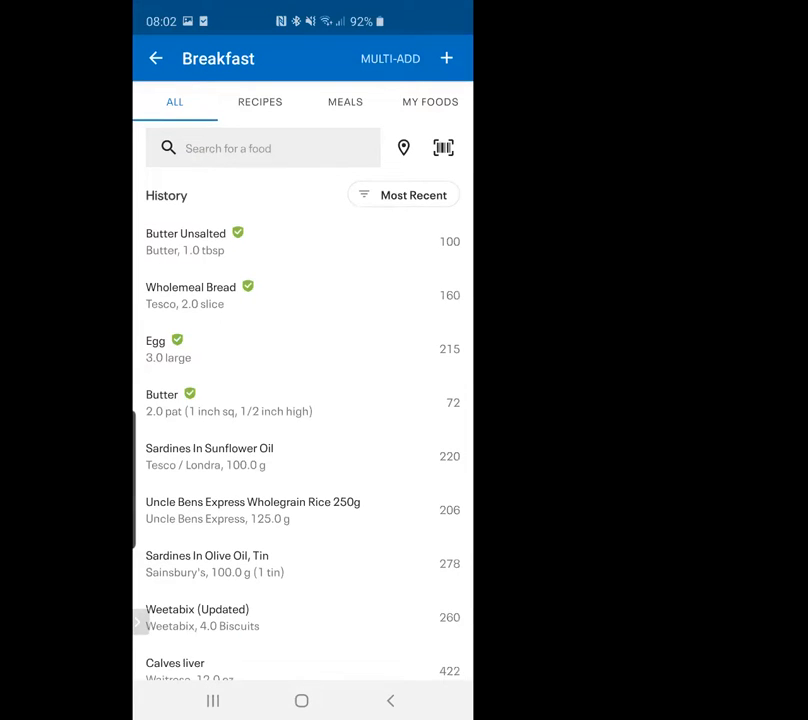
pyautogui.click(345, 101)
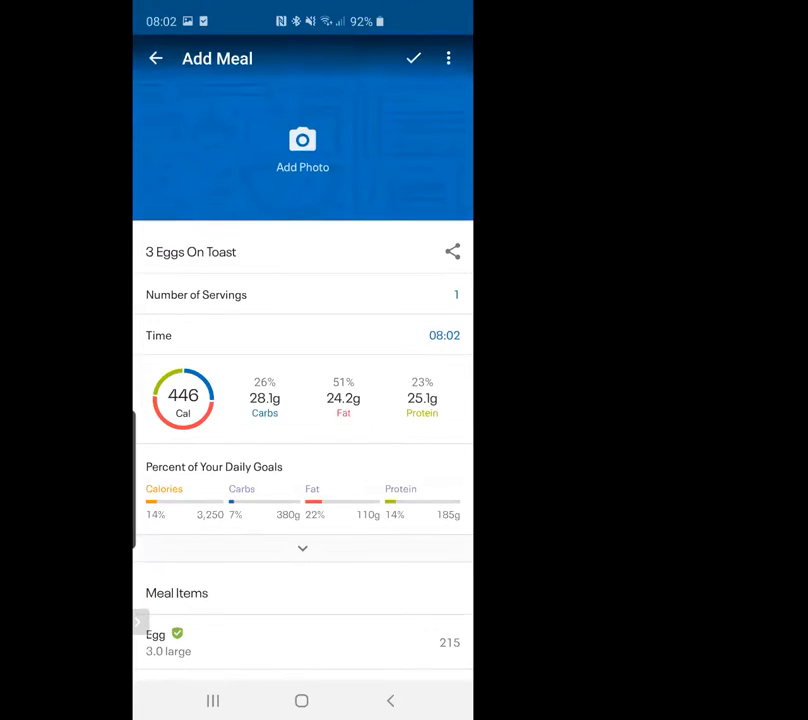
pyautogui.click(413, 57)
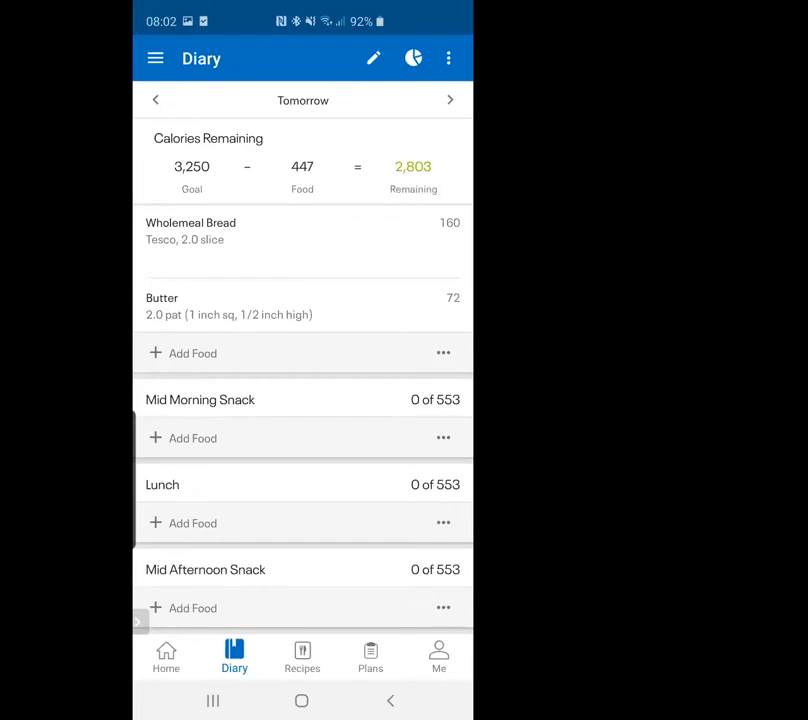
pyautogui.scroll(-3)
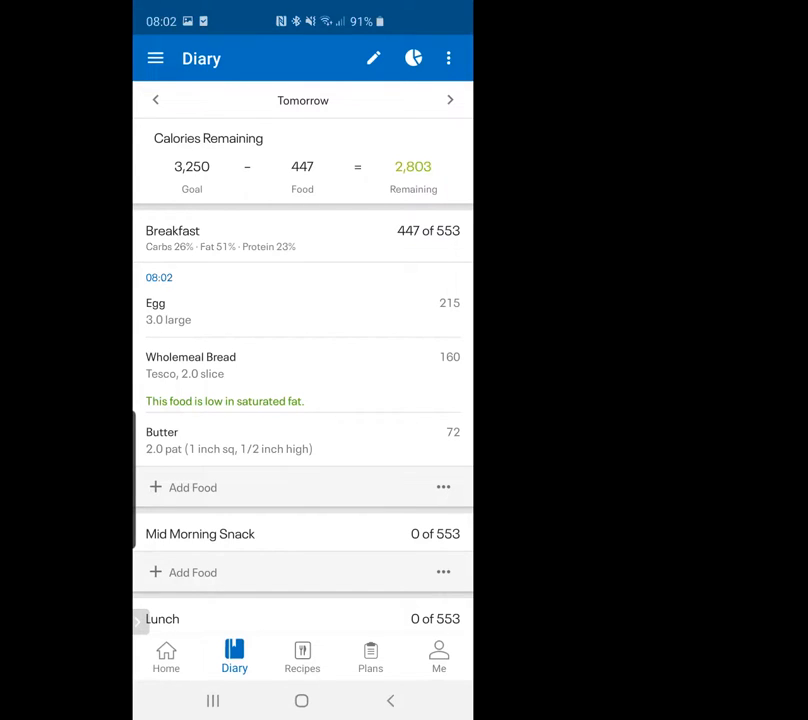
pyautogui.scroll(-3)
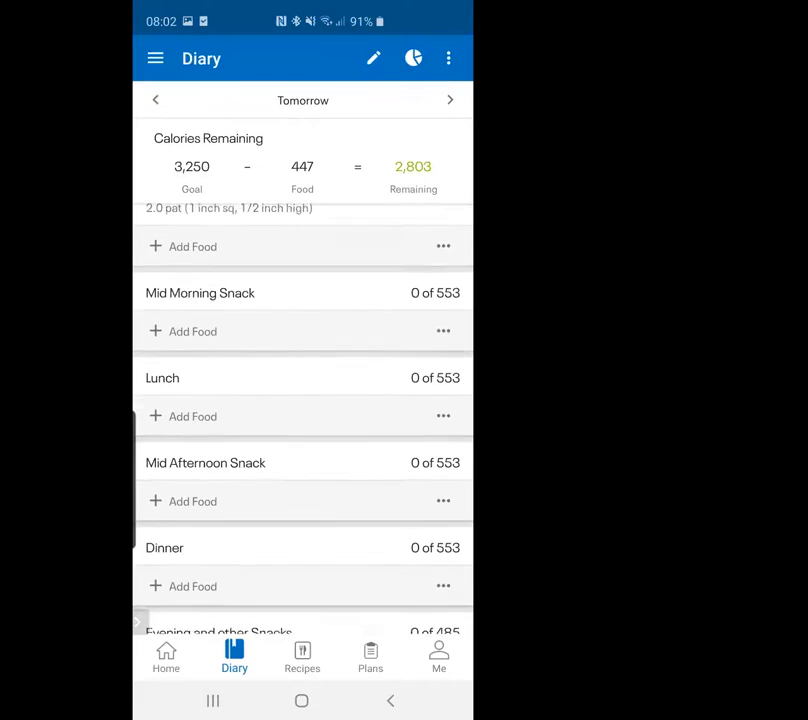
pyautogui.scroll(3)
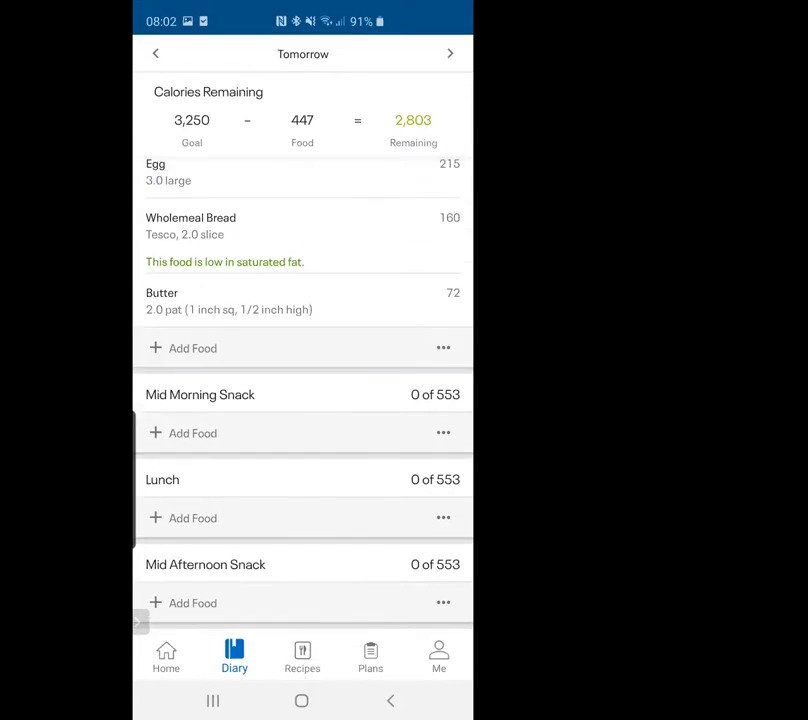
pyautogui.scroll(-3)
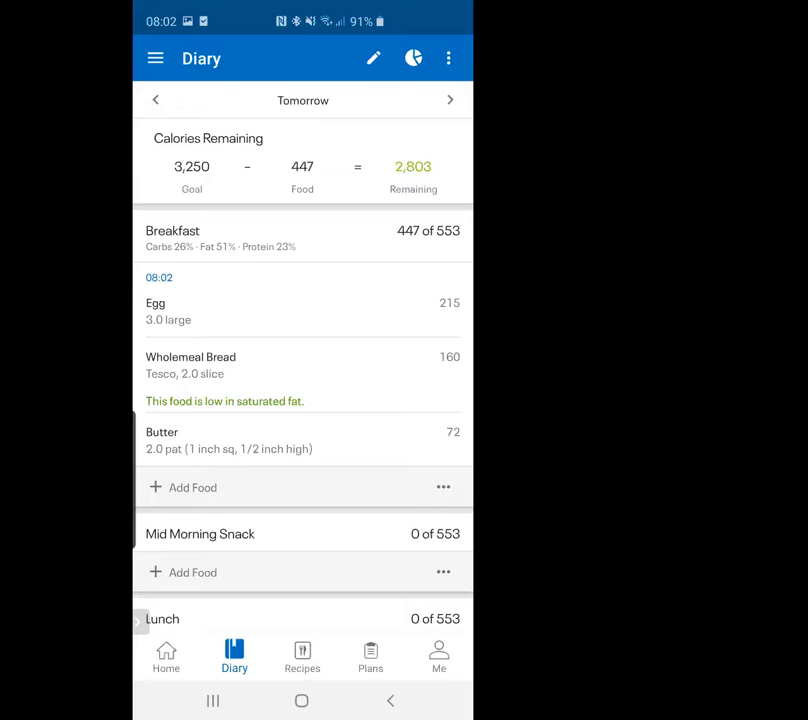
pyautogui.click(194, 487)
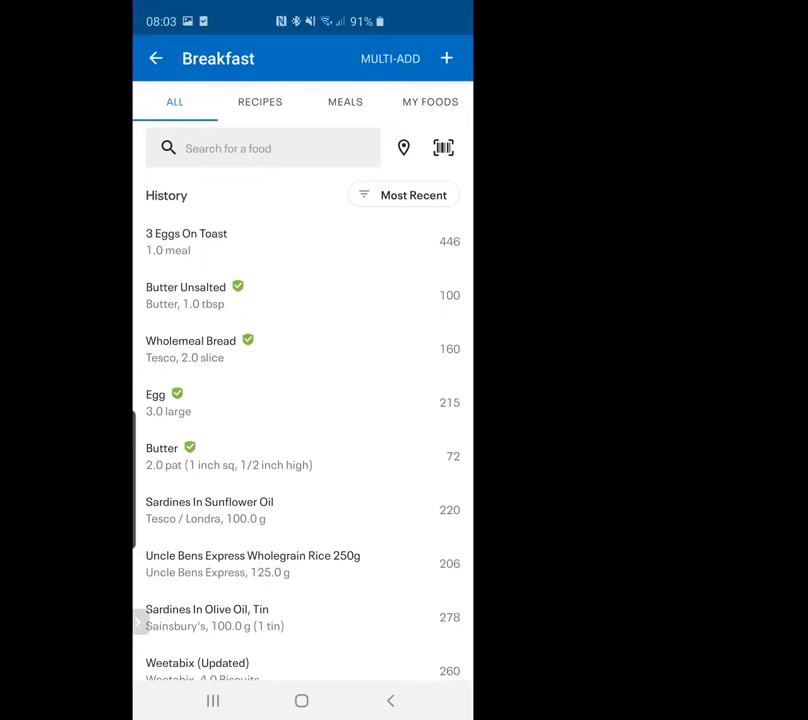
pyautogui.click(443, 147)
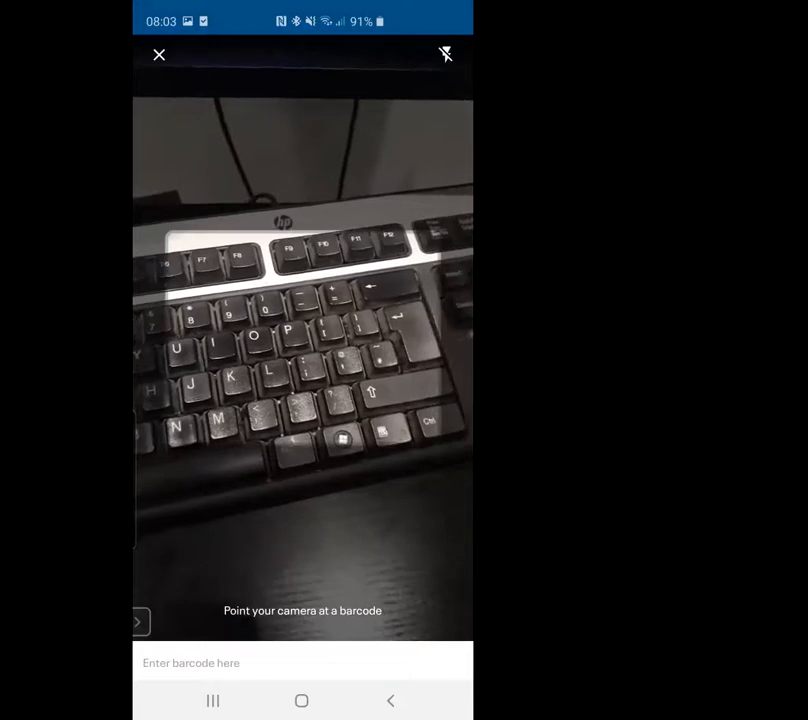
pyautogui.click(158, 54)
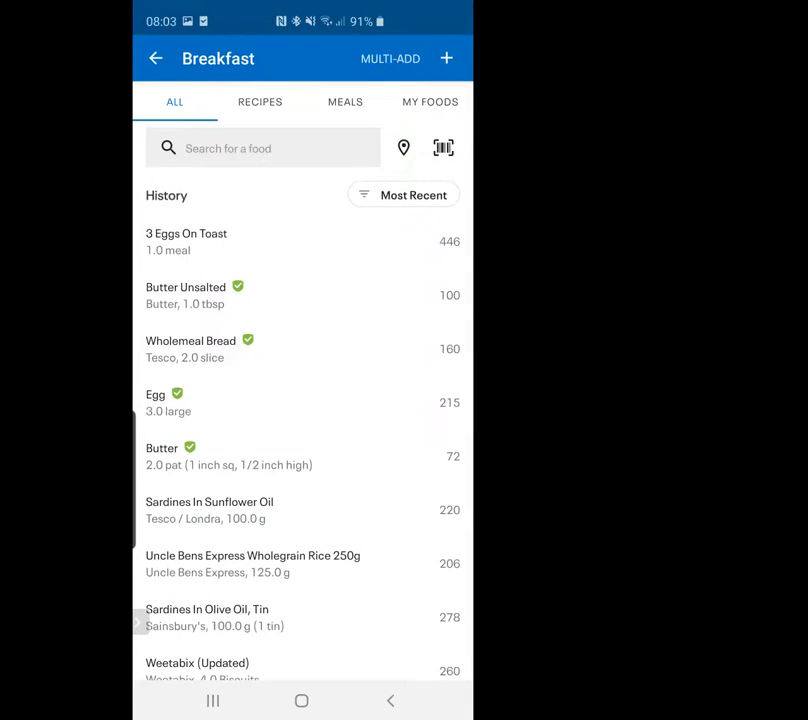
pyautogui.click(156, 58)
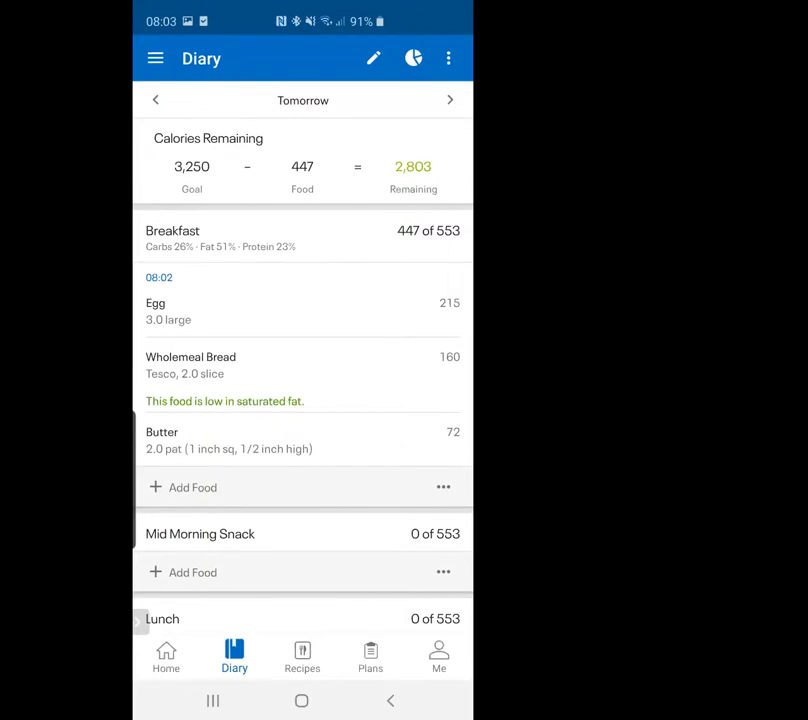